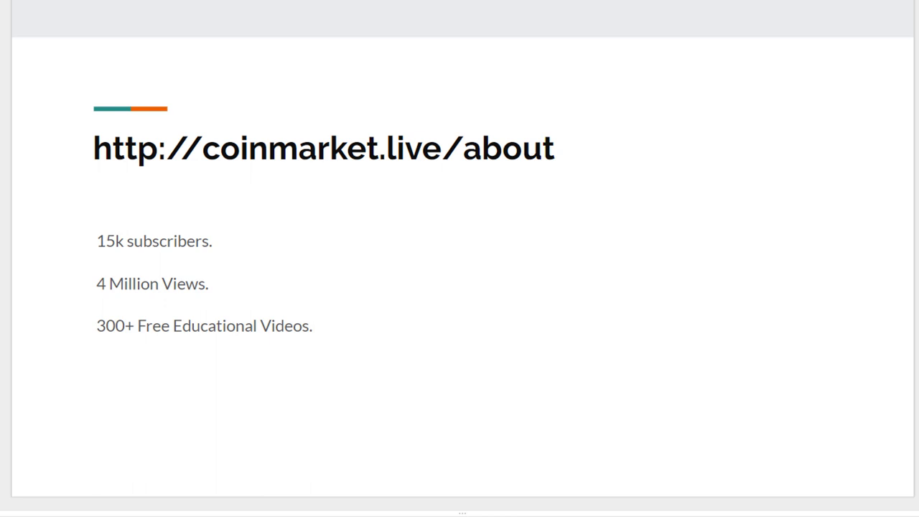
Leave the slideshow for Brave's new-tab dashboard showing the default-browser prompt
{"action": "key", "text": "Right"}
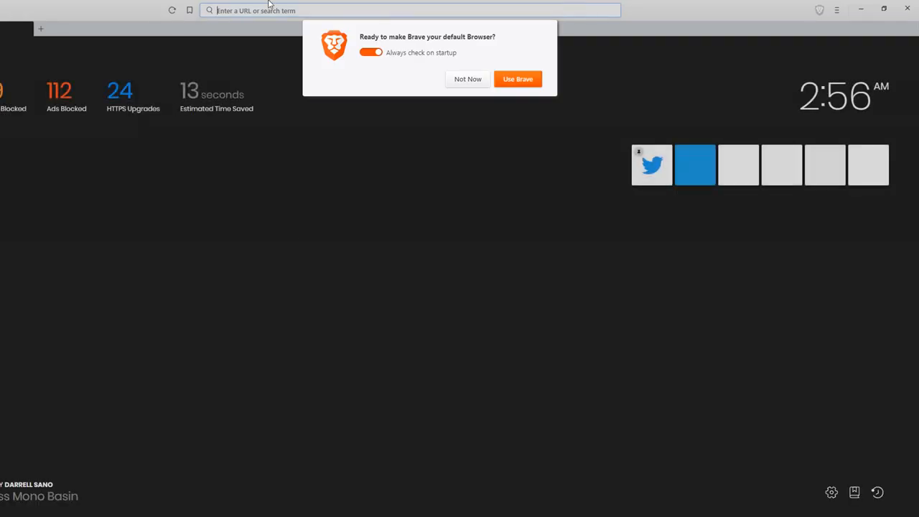
{"action": "mouse_move", "coordinate": [467, 79]}
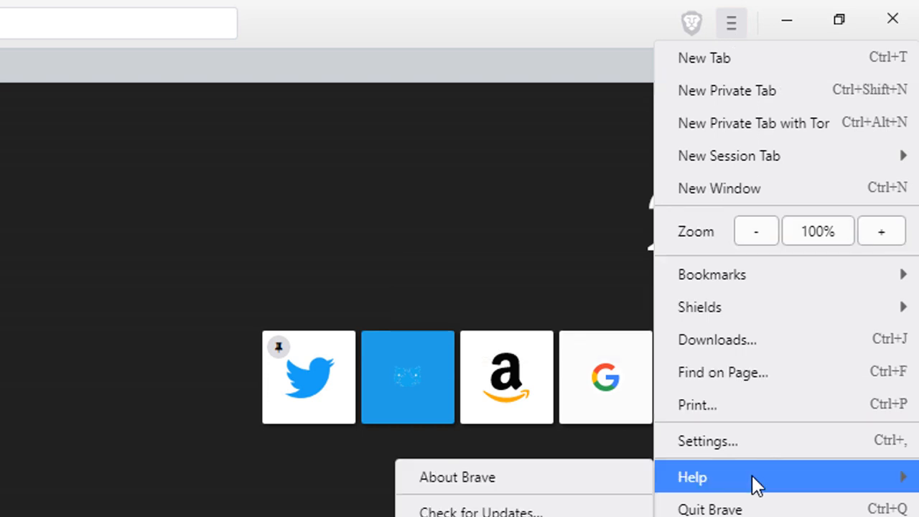
Dismiss the Help submenu and open Settings from the hamburger menu
{"action": "left_click", "coordinate": [456, 476]}
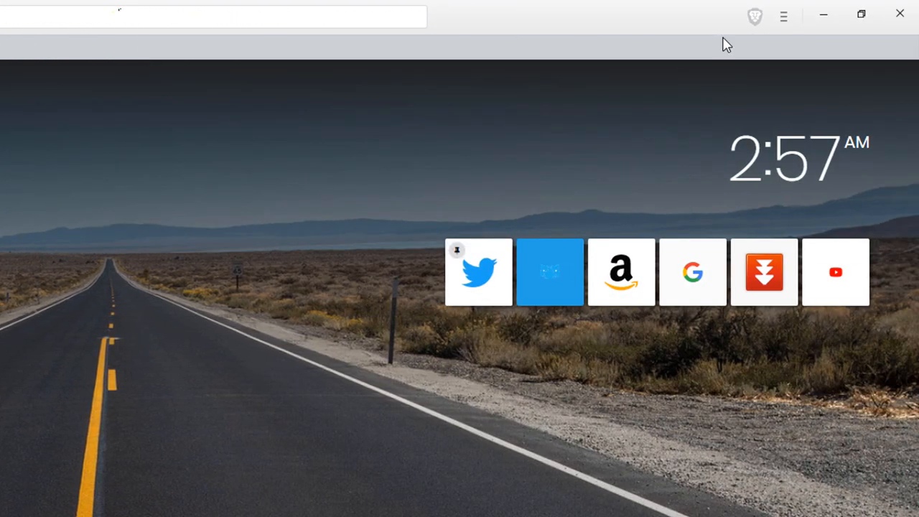
{"action": "left_click", "coordinate": [783, 16]}
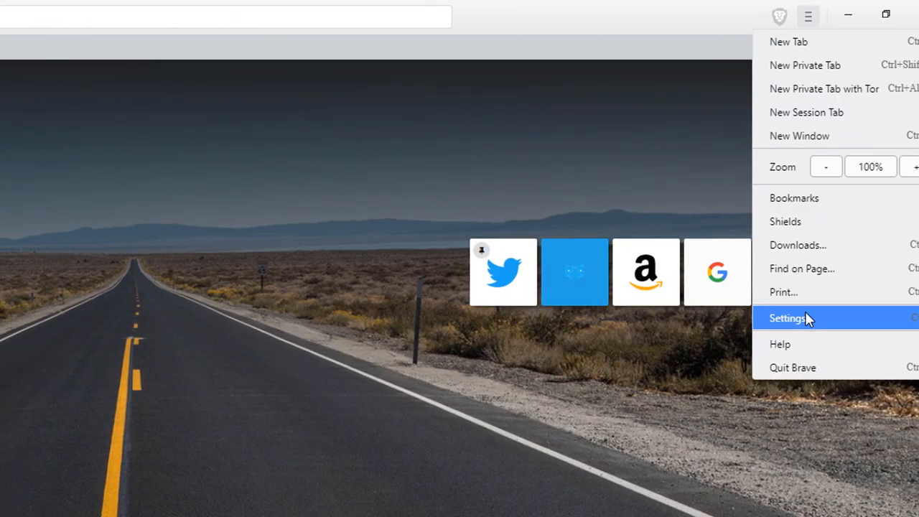
{"action": "left_click", "coordinate": [786, 318]}
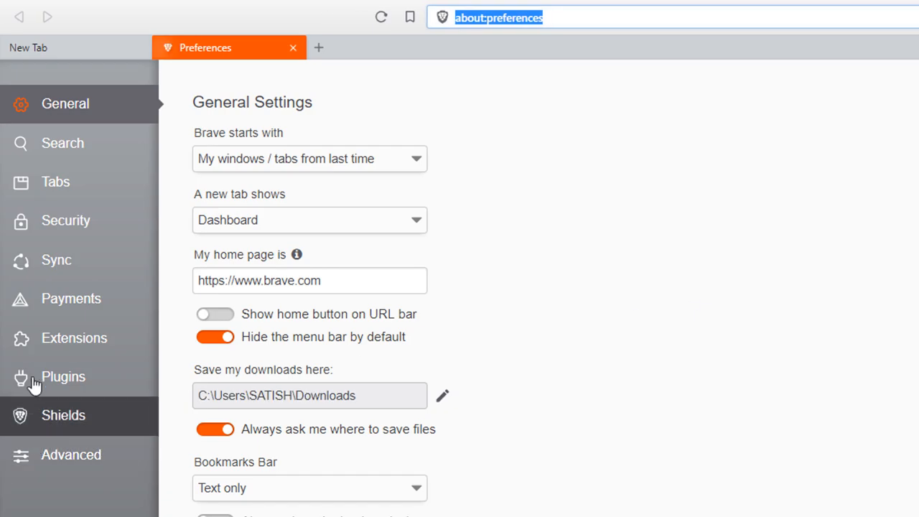
{"action": "mouse_move", "coordinate": [58, 298]}
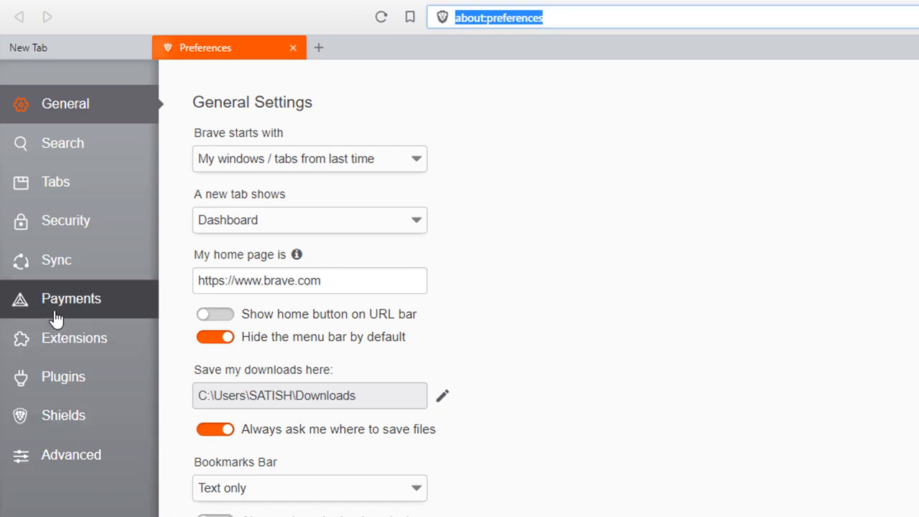
Open the Payments section from the Preferences sidebar
{"action": "left_click", "coordinate": [71, 298]}
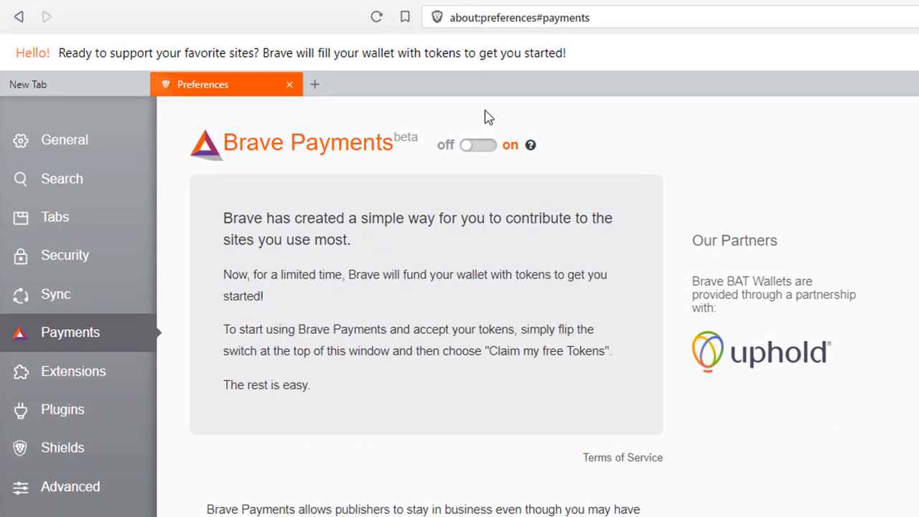
{"action": "mouse_move", "coordinate": [122, 61]}
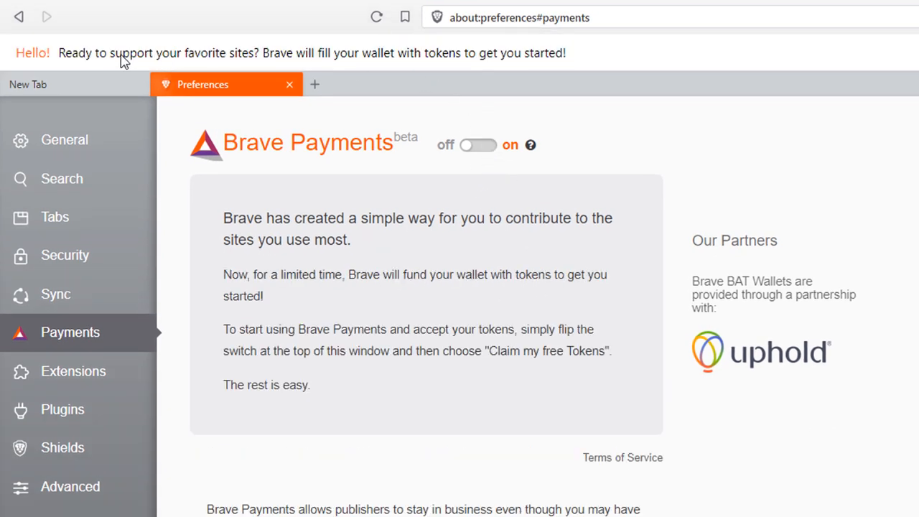
{"action": "mouse_move", "coordinate": [370, 64]}
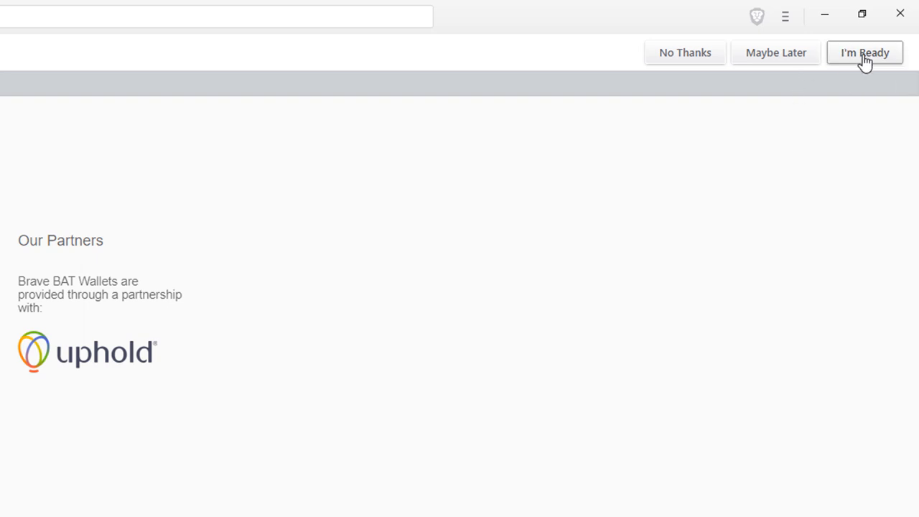
{"action": "mouse_move", "coordinate": [865, 52]}
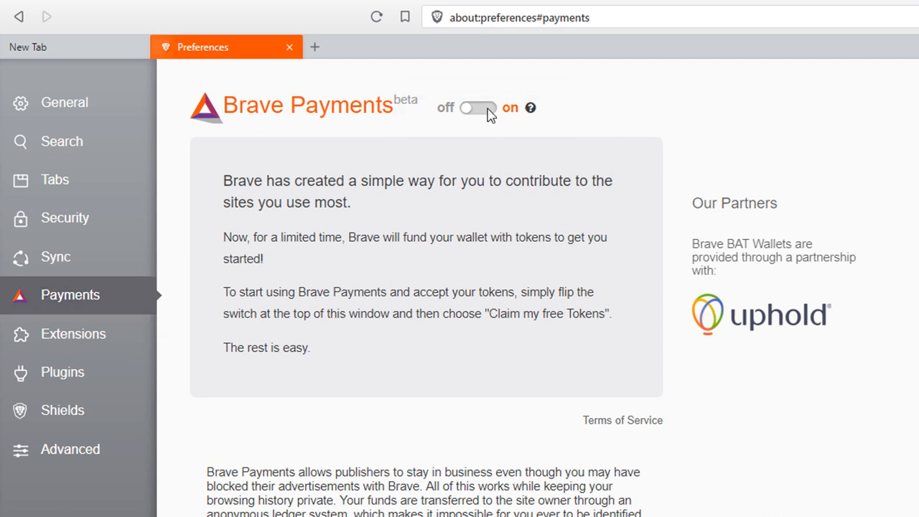
Switch Brave Payments on and claim 25 free BAT by dragging the logo onto the triangle
{"action": "left_click", "coordinate": [477, 107]}
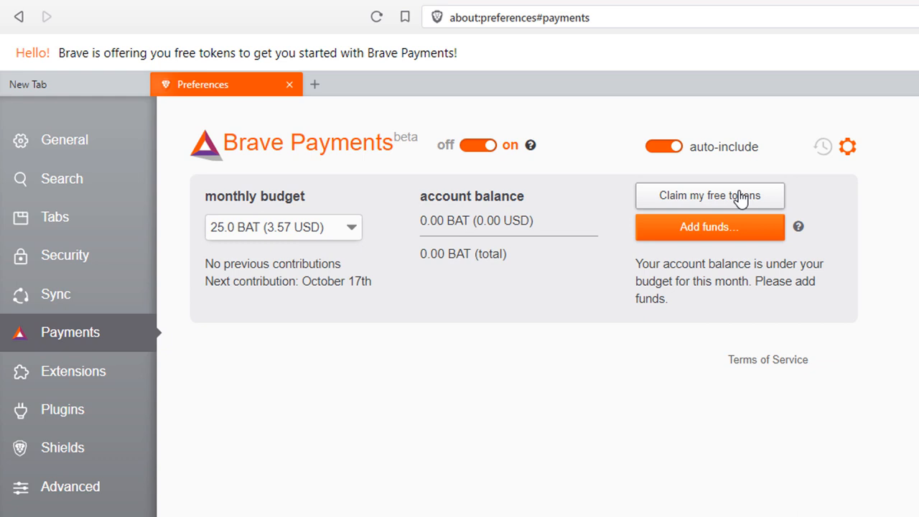
{"action": "left_click", "coordinate": [709, 195]}
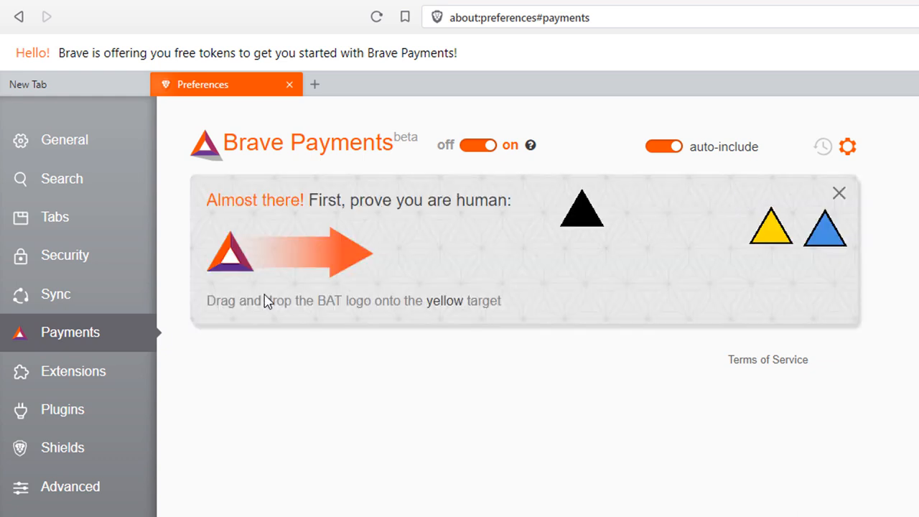
{"action": "mouse_move", "coordinate": [470, 308]}
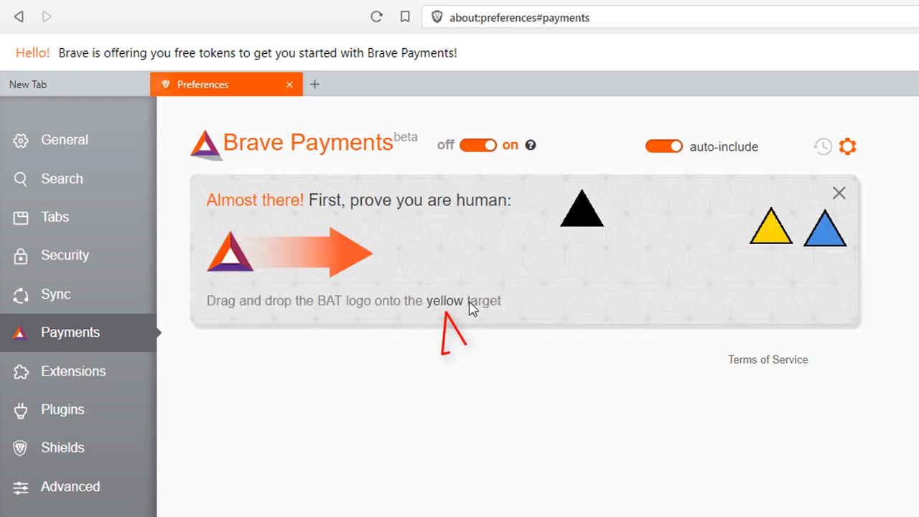
{"action": "left_click_drag", "start_coordinate": [229, 251], "coordinate": [770, 237]}
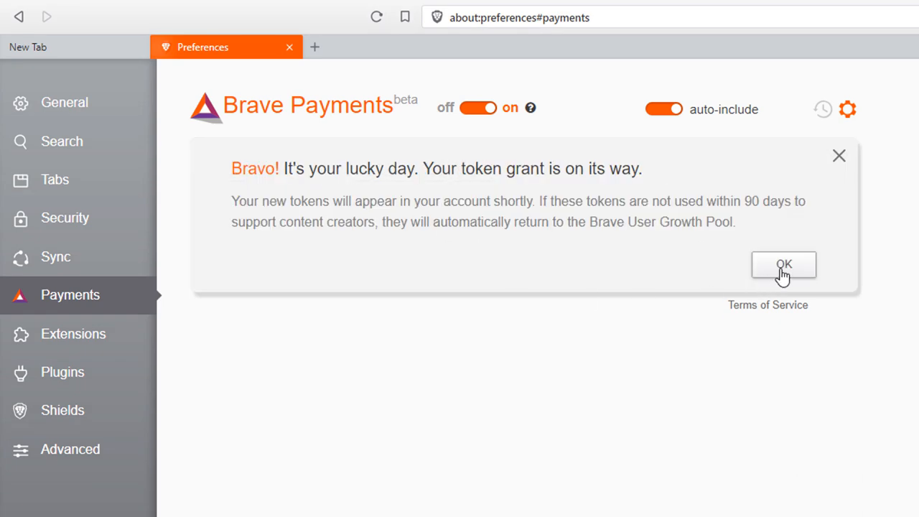
{"action": "left_click", "coordinate": [783, 264]}
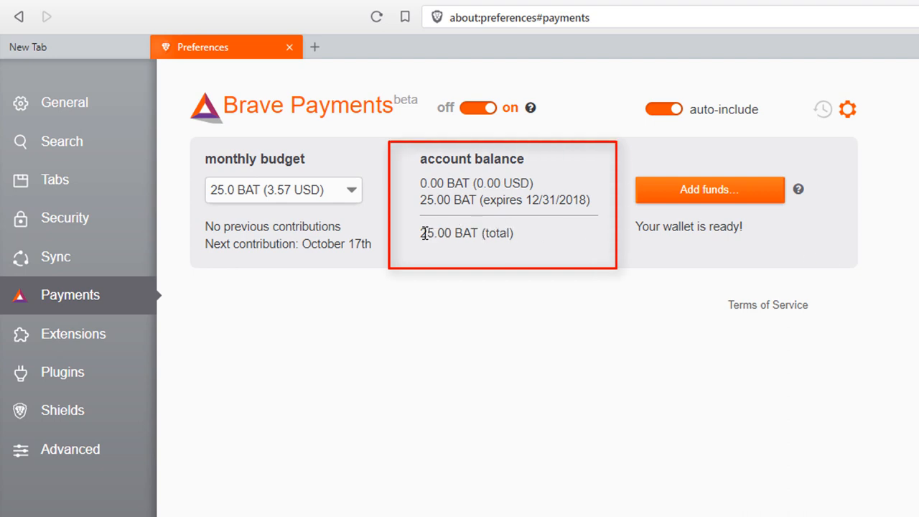
{"action": "mouse_move", "coordinate": [470, 257]}
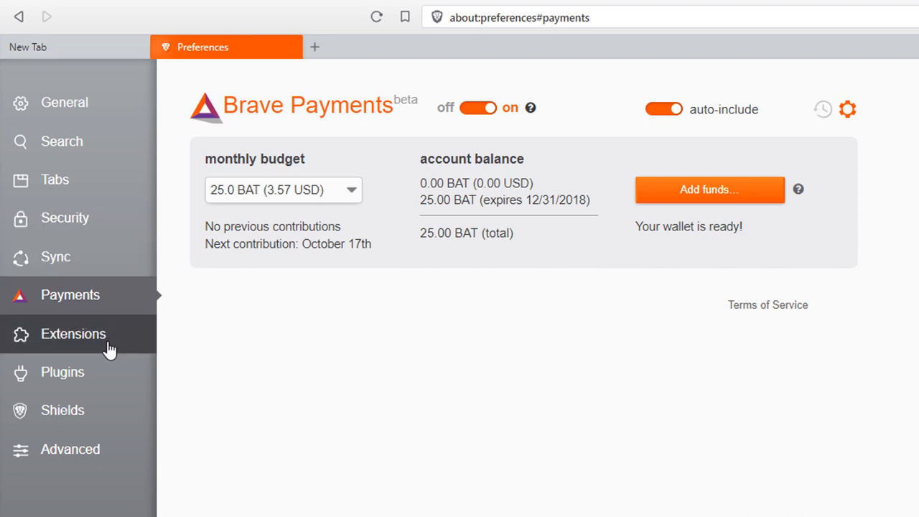
Confirm the 25.00 BAT balance, view Advanced and Shields settings, then return to the new tab
{"action": "left_click", "coordinate": [69, 449]}
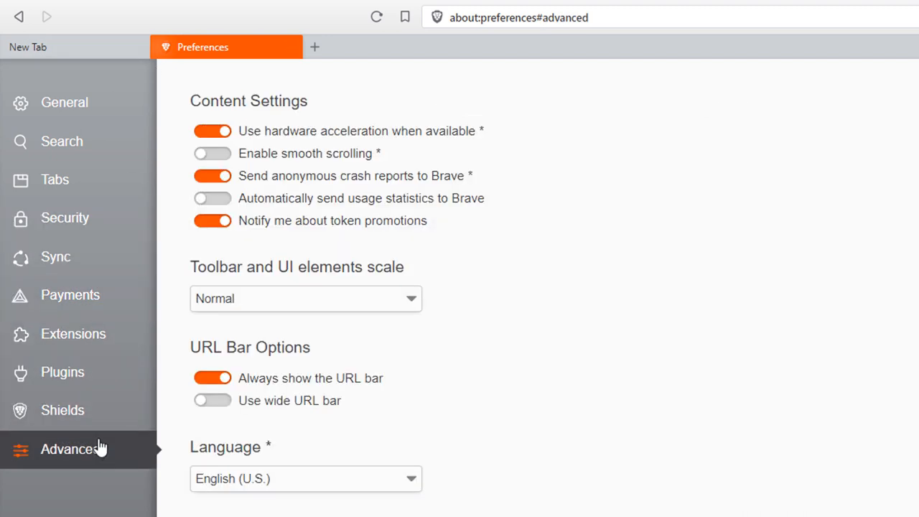
{"action": "left_click", "coordinate": [62, 410]}
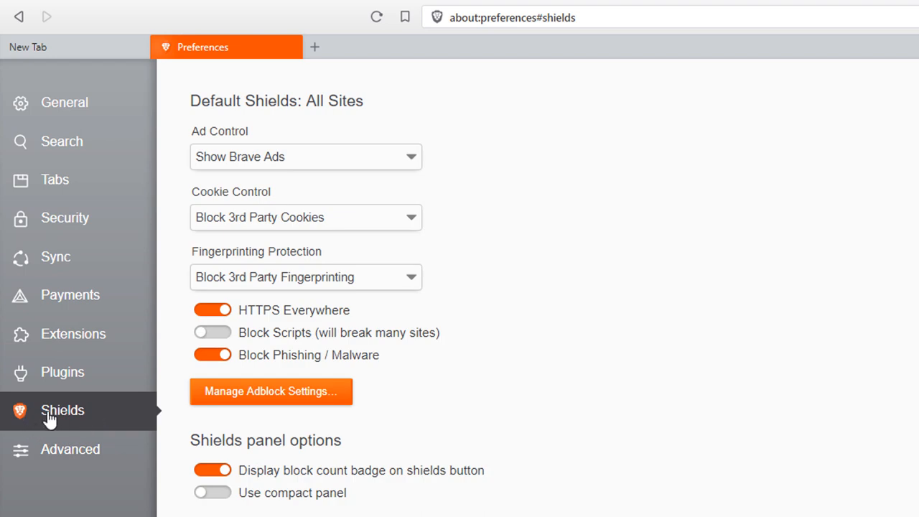
{"action": "left_click", "coordinate": [305, 157]}
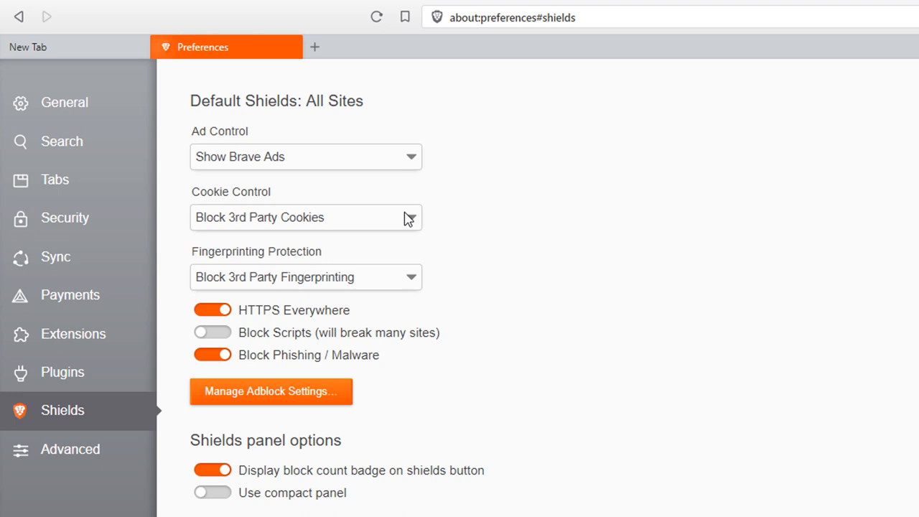
{"action": "mouse_move", "coordinate": [483, 169]}
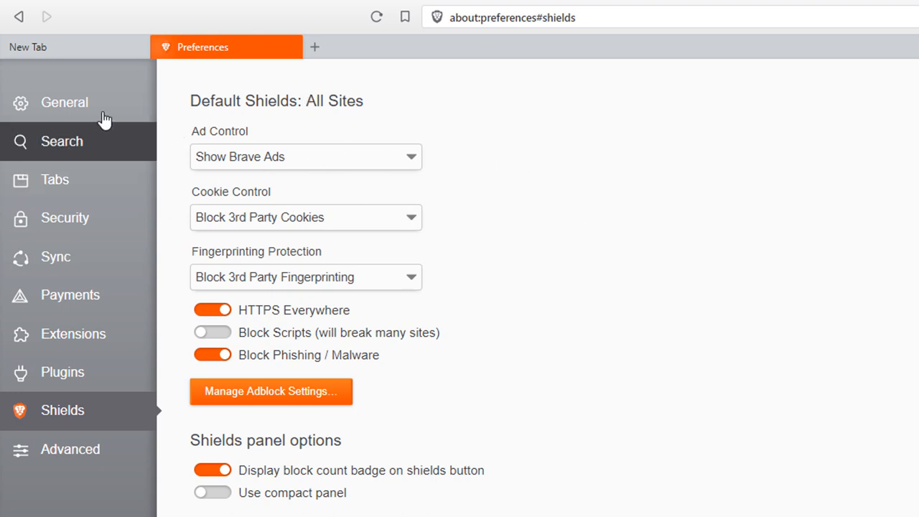
{"action": "left_click", "coordinate": [27, 47]}
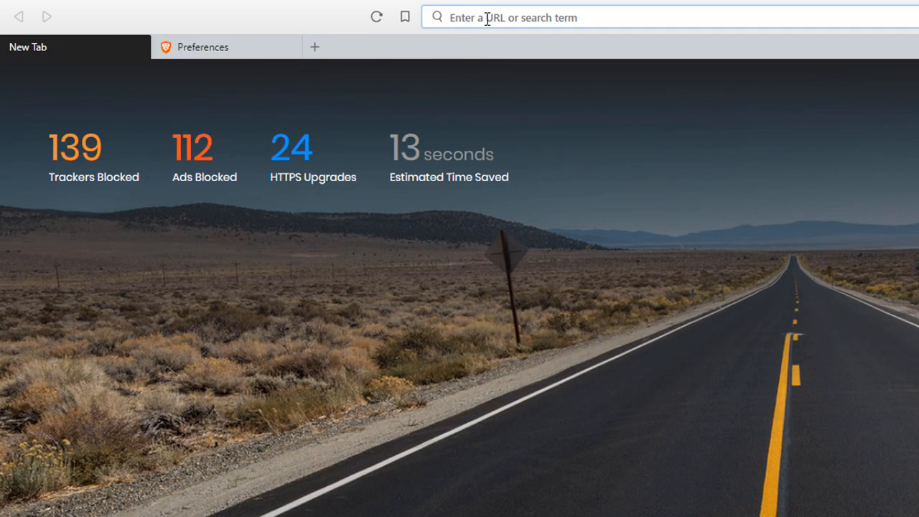
Search for 'Satish youtube' and open the first YouTube channel result
{"action": "type", "text": "Satish"}
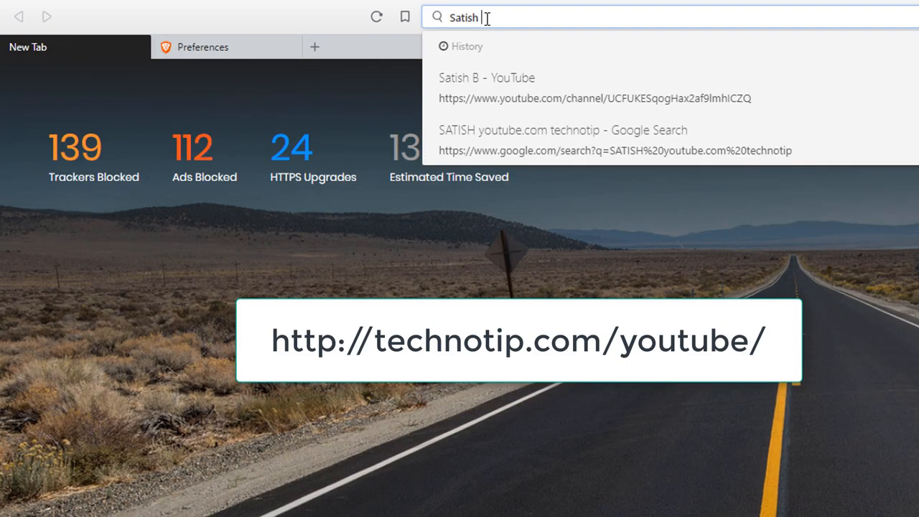
{"action": "type", "text": "youtube%20technotip"}
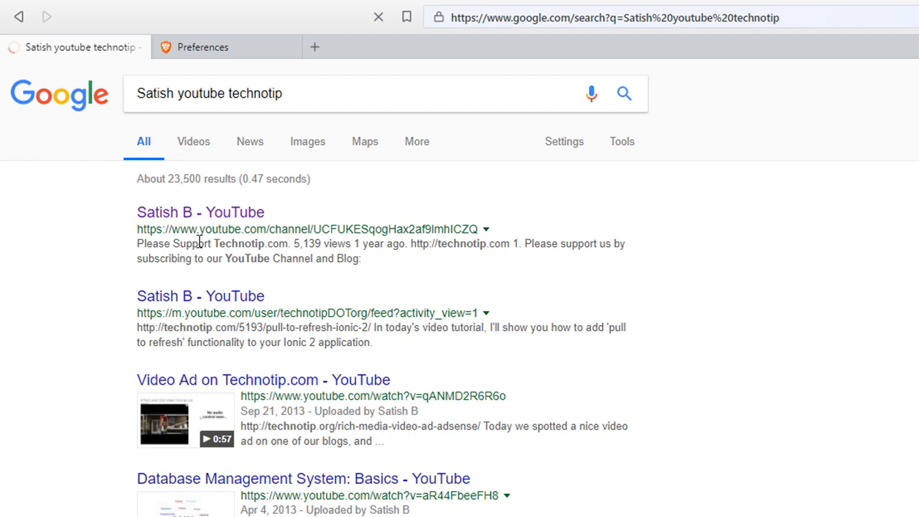
{"action": "mouse_move", "coordinate": [513, 248]}
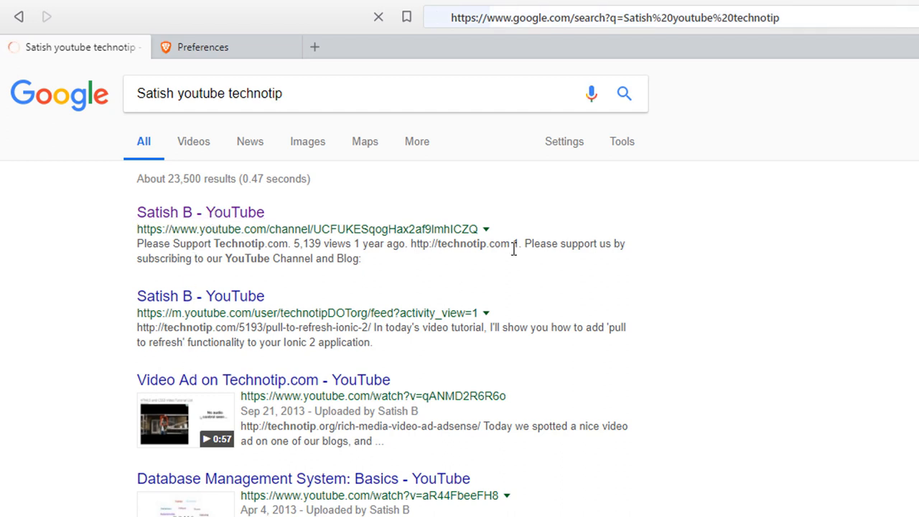
{"action": "left_click", "coordinate": [200, 212]}
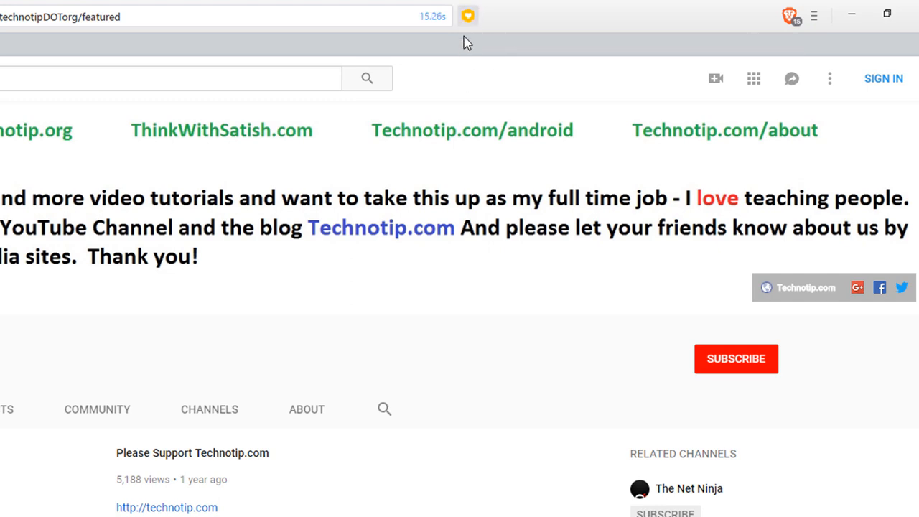
{"action": "mouse_move", "coordinate": [172, 307]}
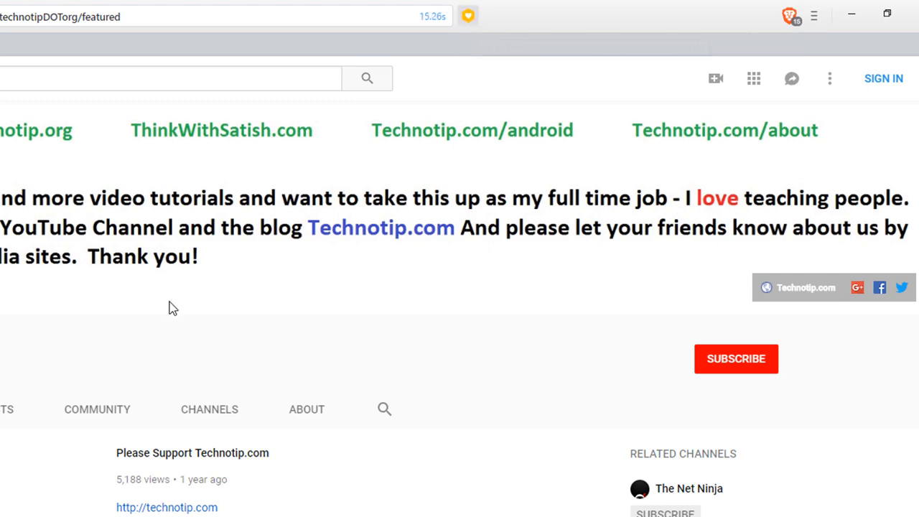
Scroll the channel's uploads and play 'Ionic Storage Module In Ionic 2 (Update)'
{"action": "scroll", "scroll_direction": "down", "scroll_amount": 3}
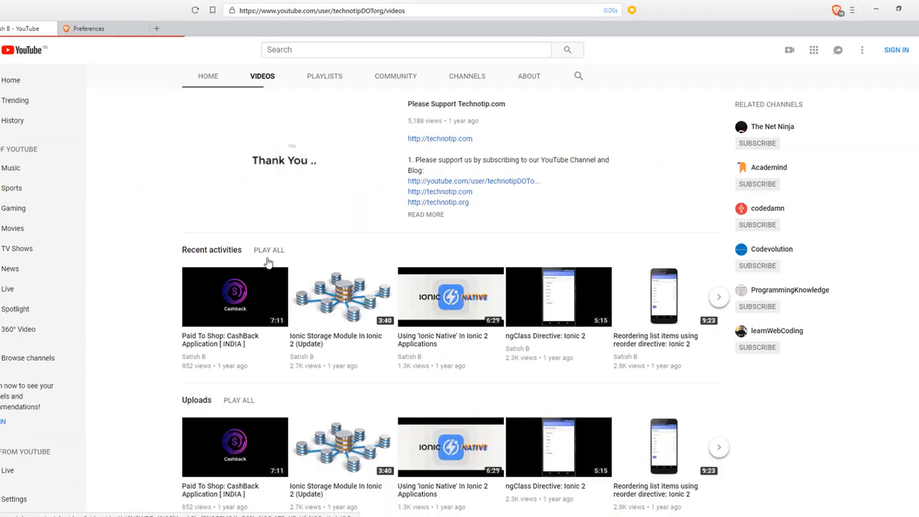
{"action": "scroll", "scroll_direction": "down", "scroll_amount": 3}
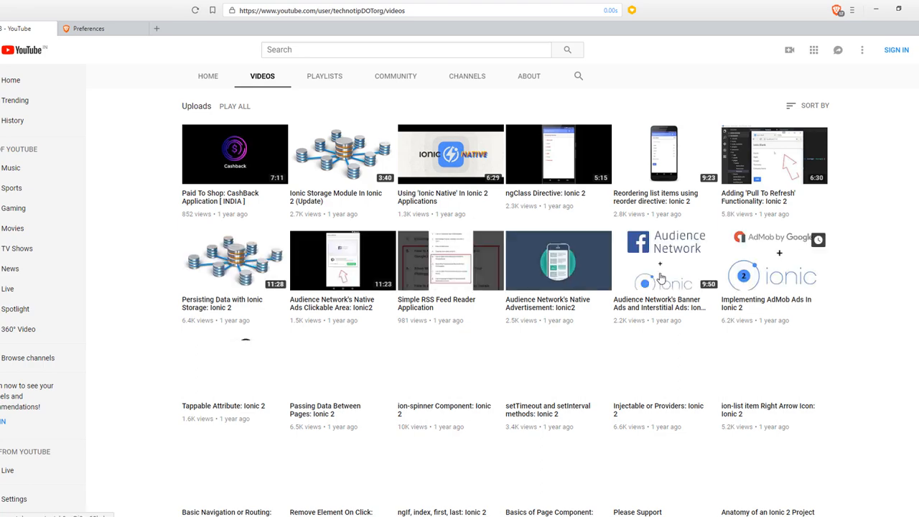
{"action": "scroll", "scroll_direction": "down", "scroll_amount": 3}
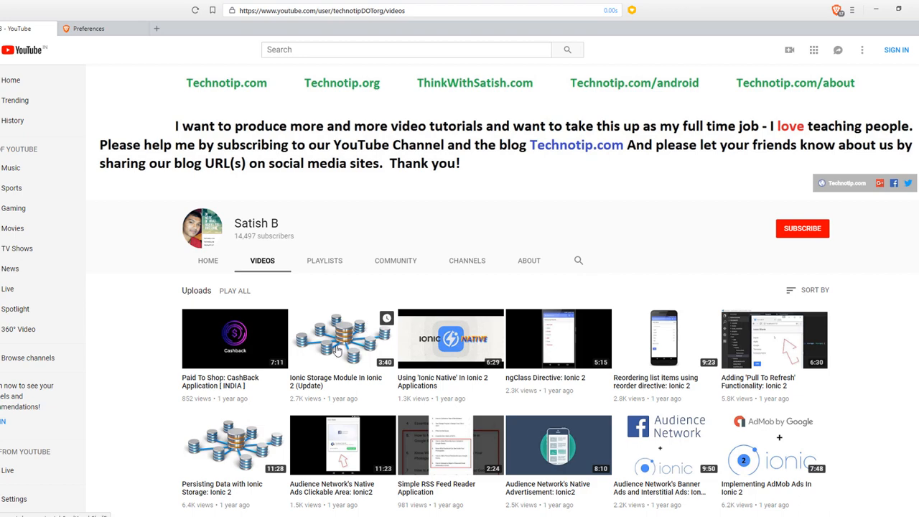
{"action": "left_click", "coordinate": [88, 28]}
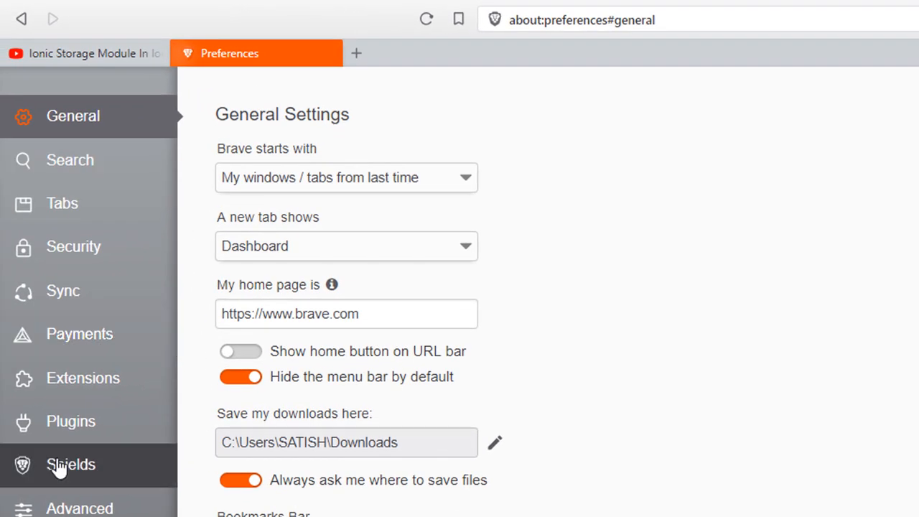
Pin the YouTube channel at 100% in Payments, check the 25.00 BAT balance, and view Shields
{"action": "left_click", "coordinate": [79, 333]}
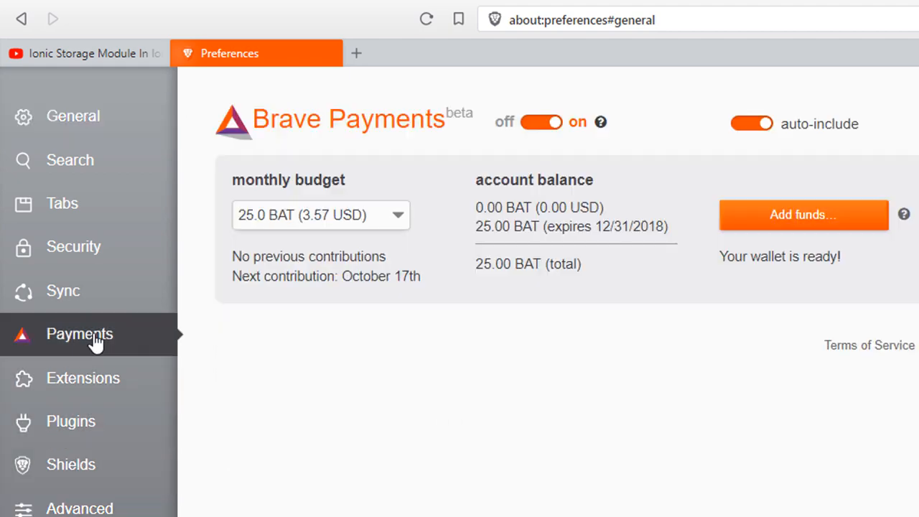
{"action": "left_click", "coordinate": [80, 334]}
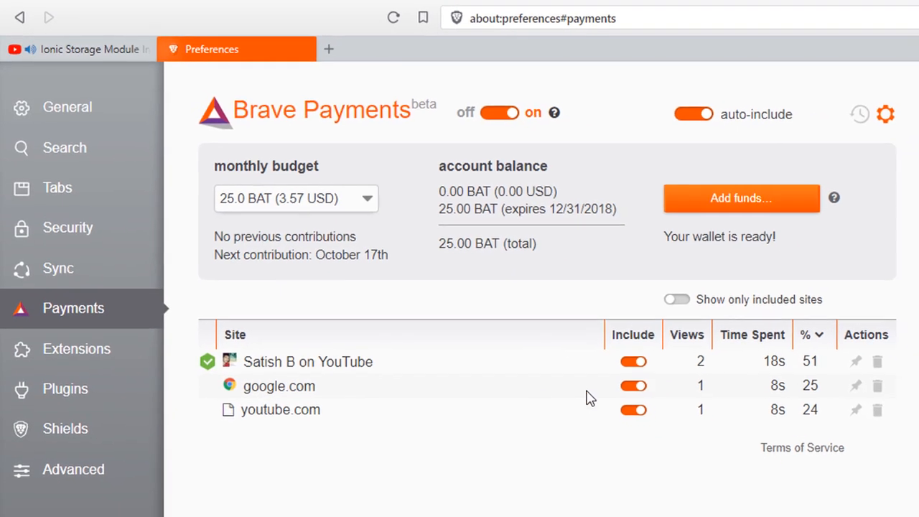
{"action": "mouse_move", "coordinate": [308, 361]}
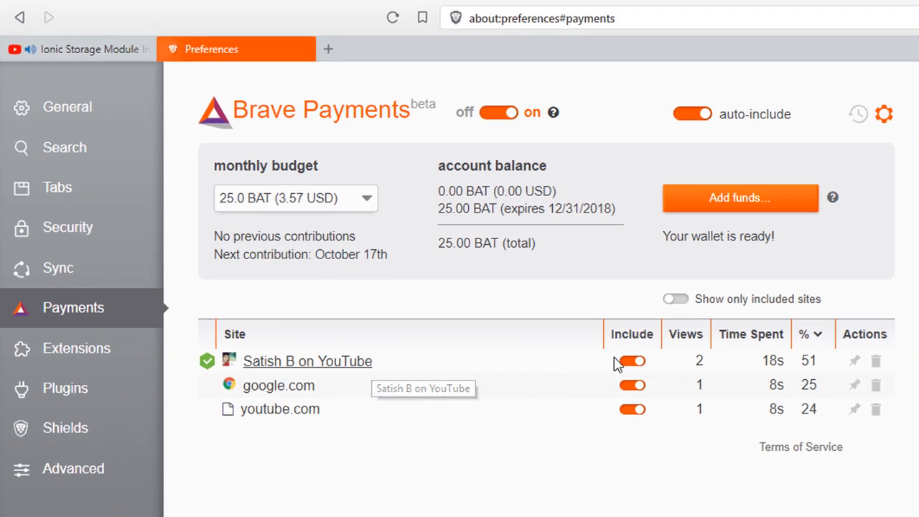
{"action": "left_click", "coordinate": [632, 360]}
{"action": "type", "text": "1"}
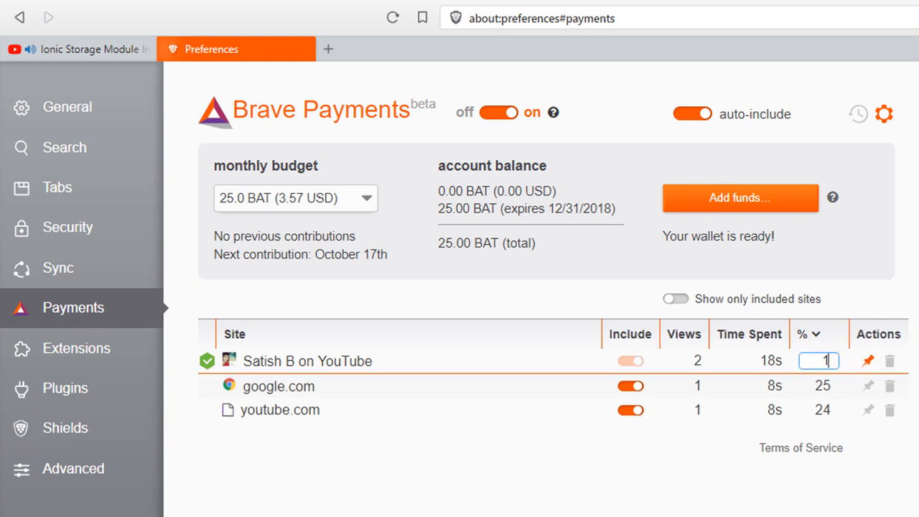
{"action": "type", "text": "00"}
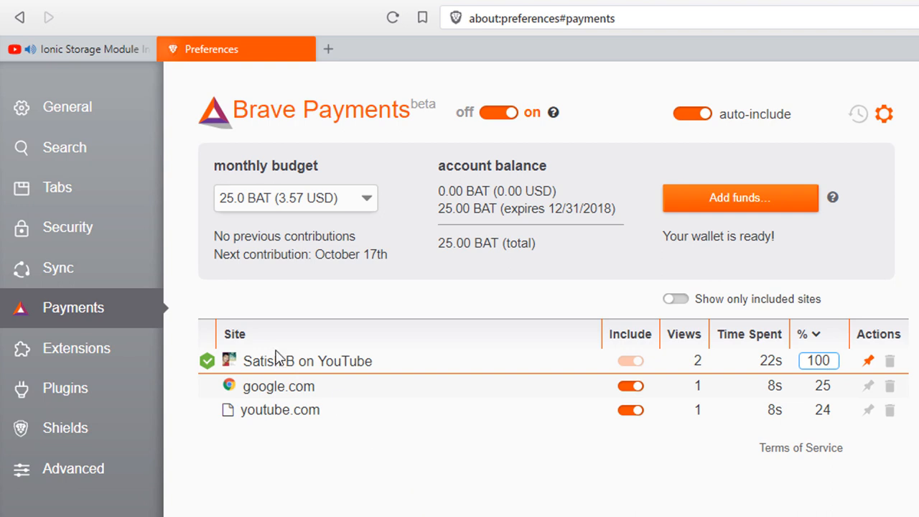
{"action": "mouse_move", "coordinate": [278, 359]}
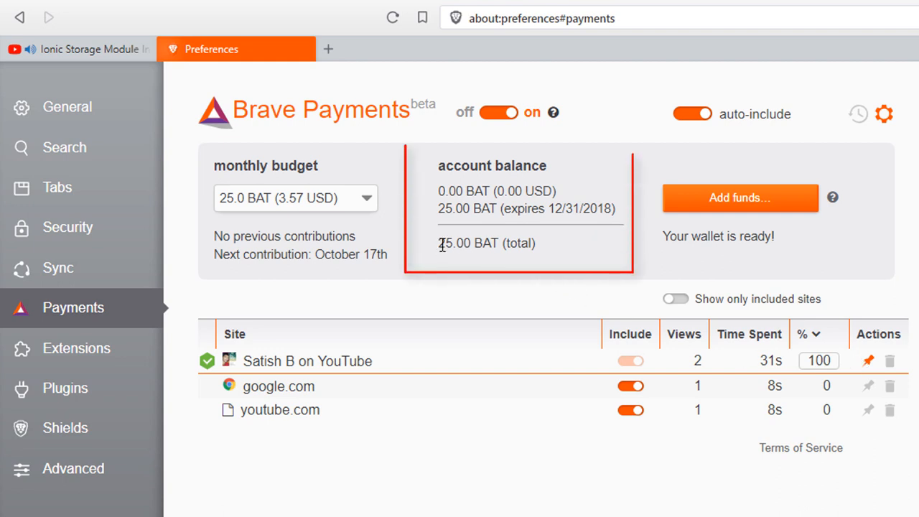
{"action": "double_click", "coordinate": [445, 242]}
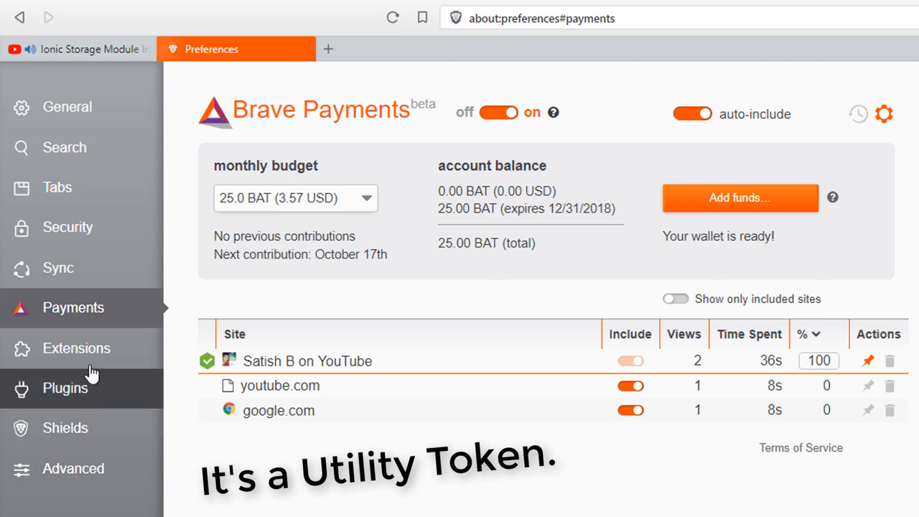
{"action": "mouse_move", "coordinate": [86, 428]}
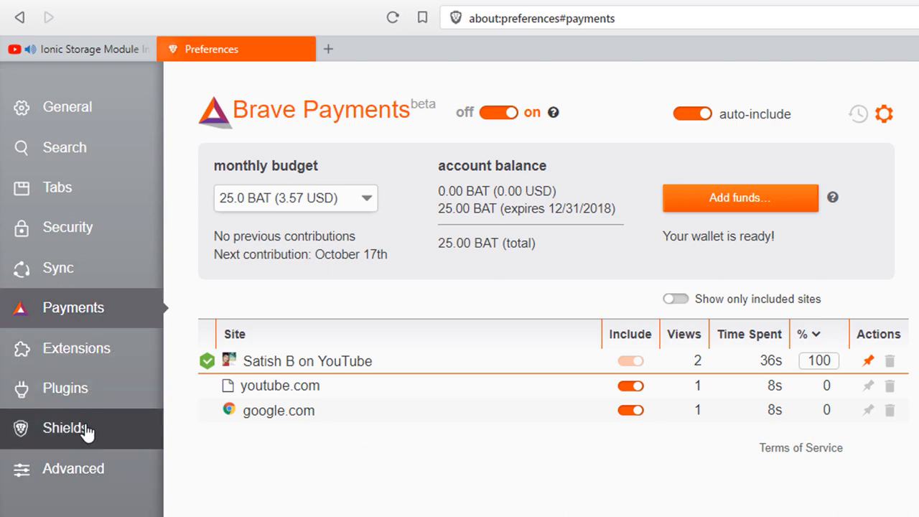
{"action": "left_click", "coordinate": [64, 428]}
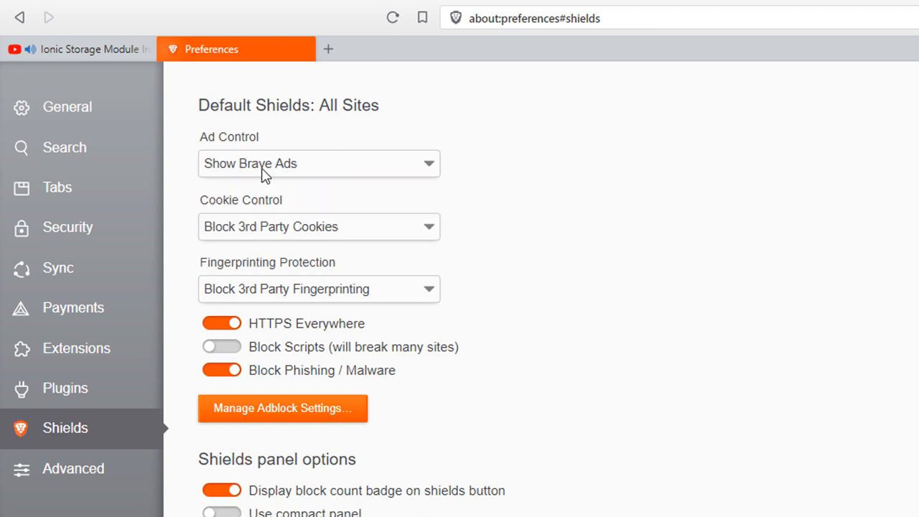
{"action": "mouse_move", "coordinate": [318, 174]}
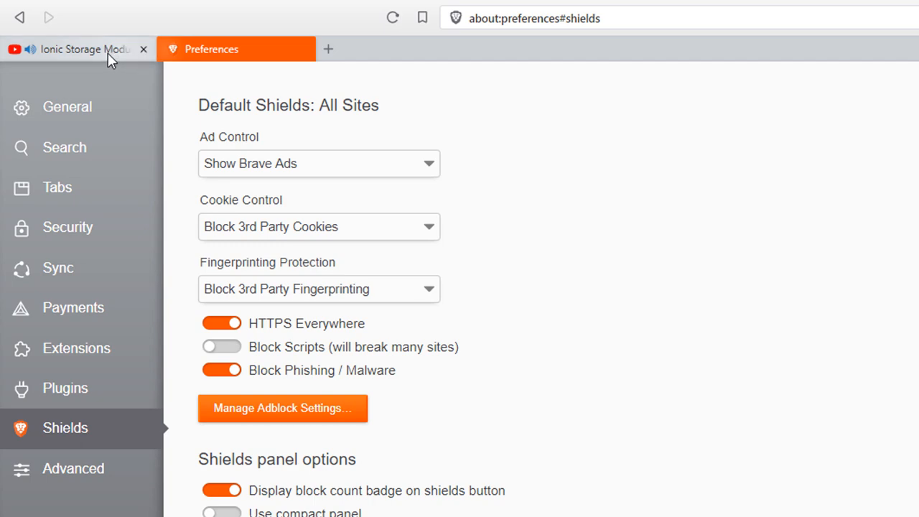
Close the YouTube and Preferences tabs, then start a private window with Ctrl+Shift+N
{"action": "left_click", "coordinate": [143, 48]}
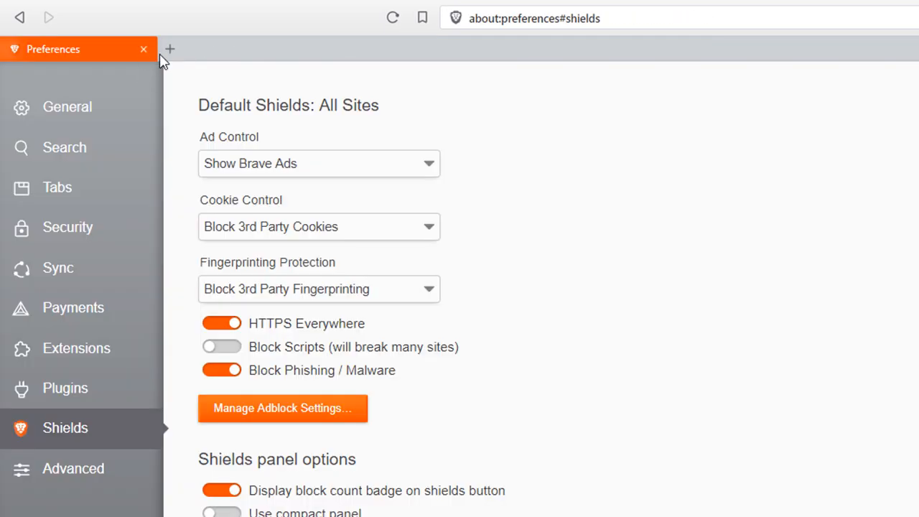
{"action": "left_click", "coordinate": [72, 307]}
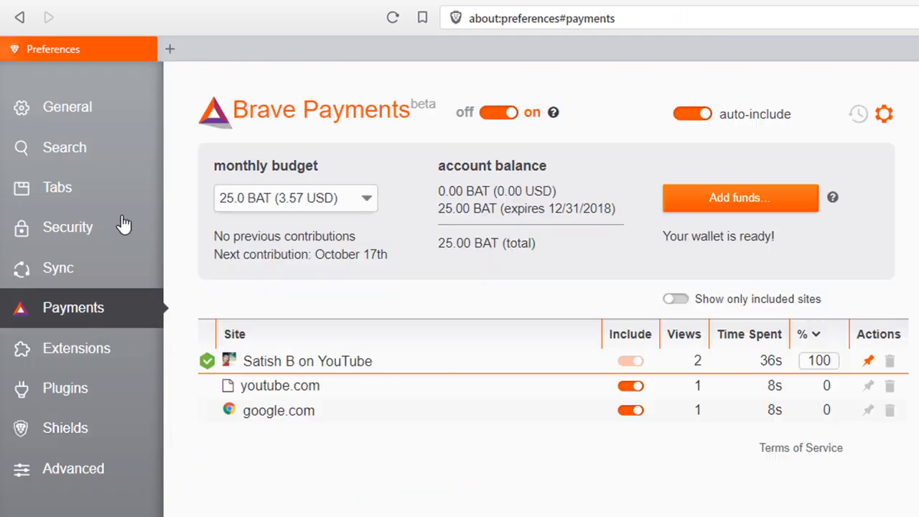
{"action": "mouse_move", "coordinate": [143, 49]}
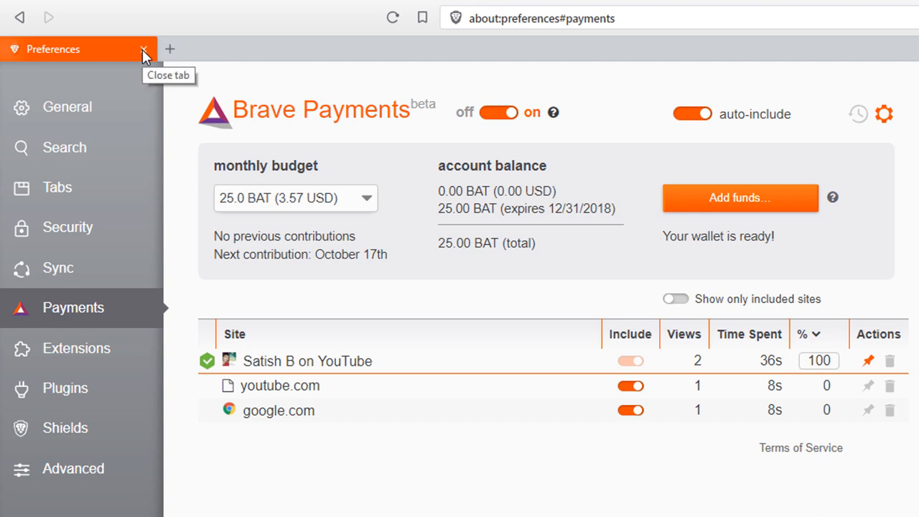
{"action": "mouse_move", "coordinate": [172, 50]}
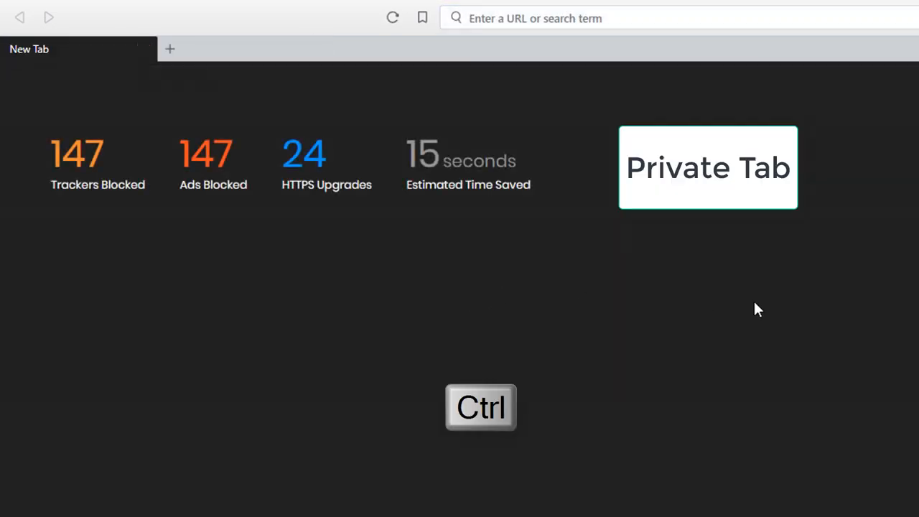
{"action": "key", "text": "ctrl+shift+n"}
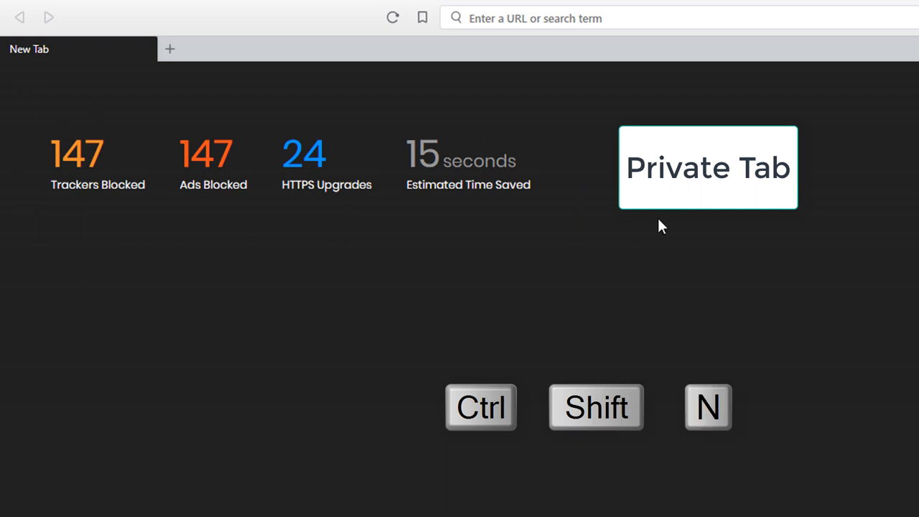